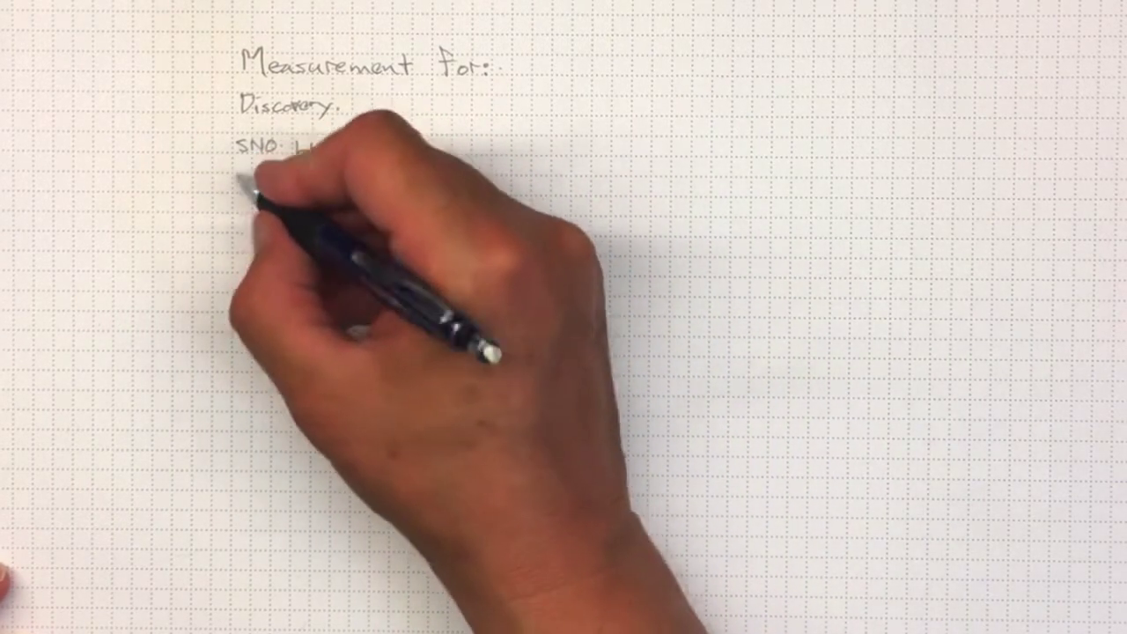
pyautogui.write('OTTER.')
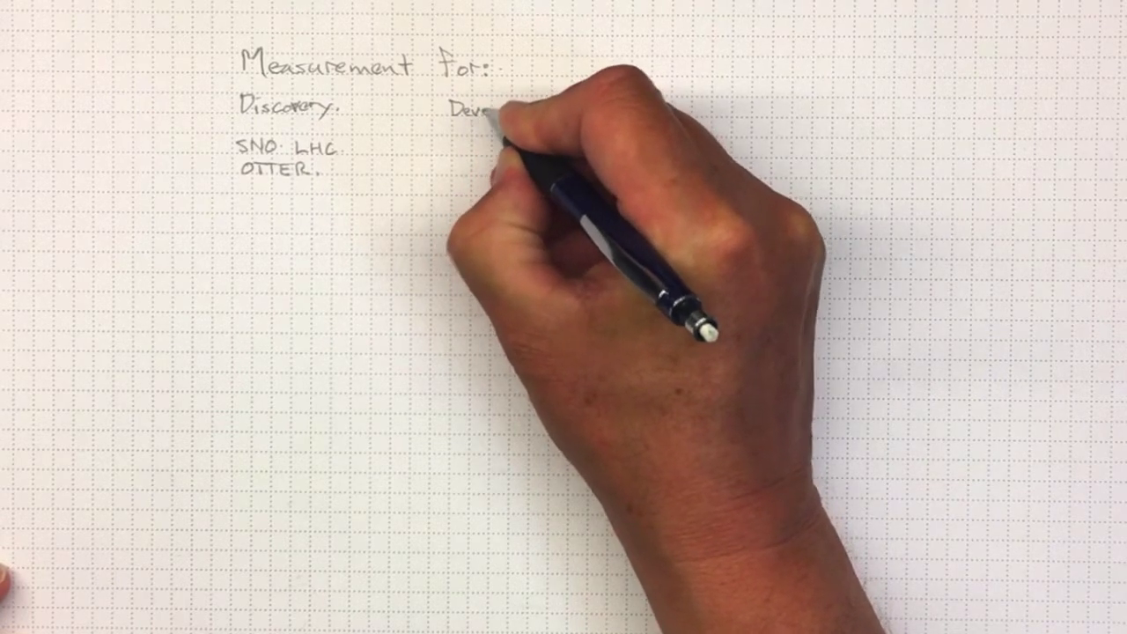
pyautogui.write('Development')
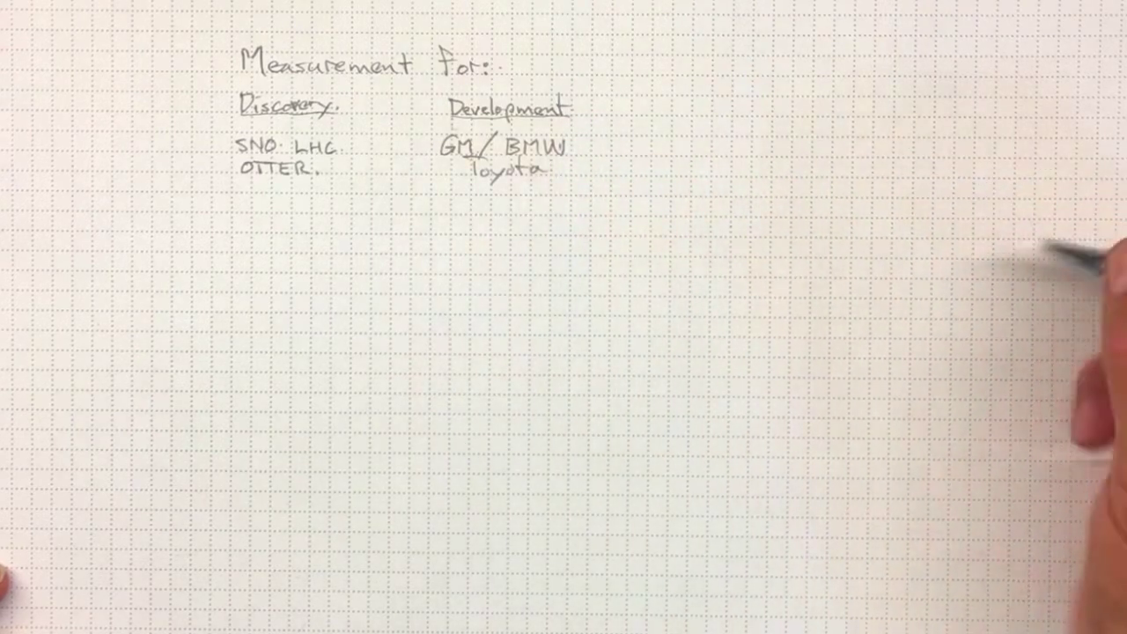
pyautogui.write('M')
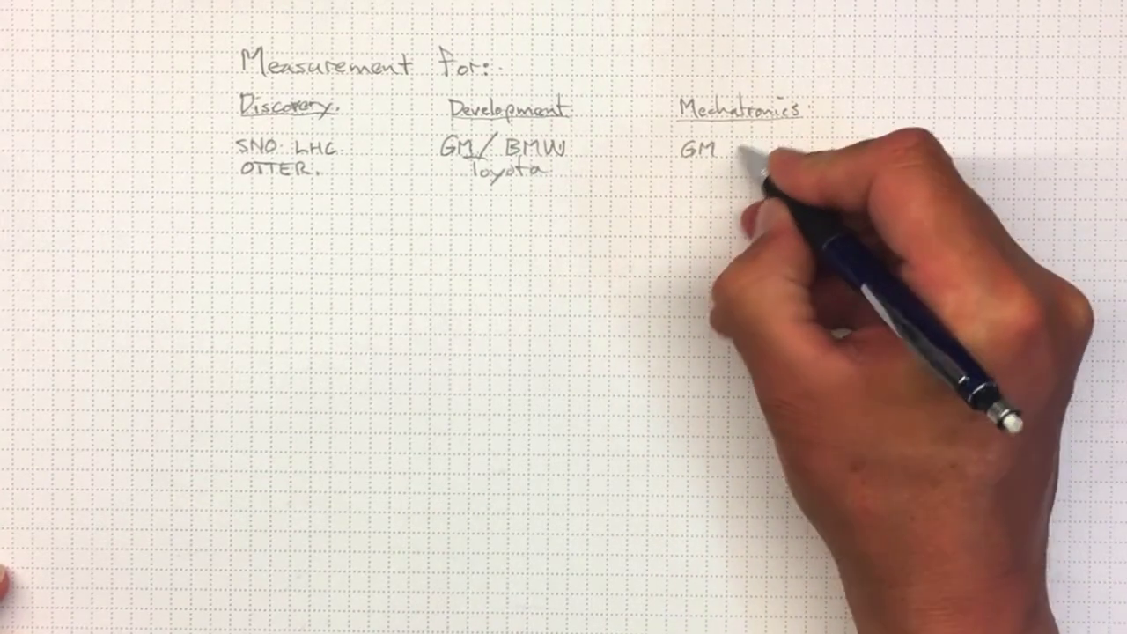
pyautogui.write('/ BMW')
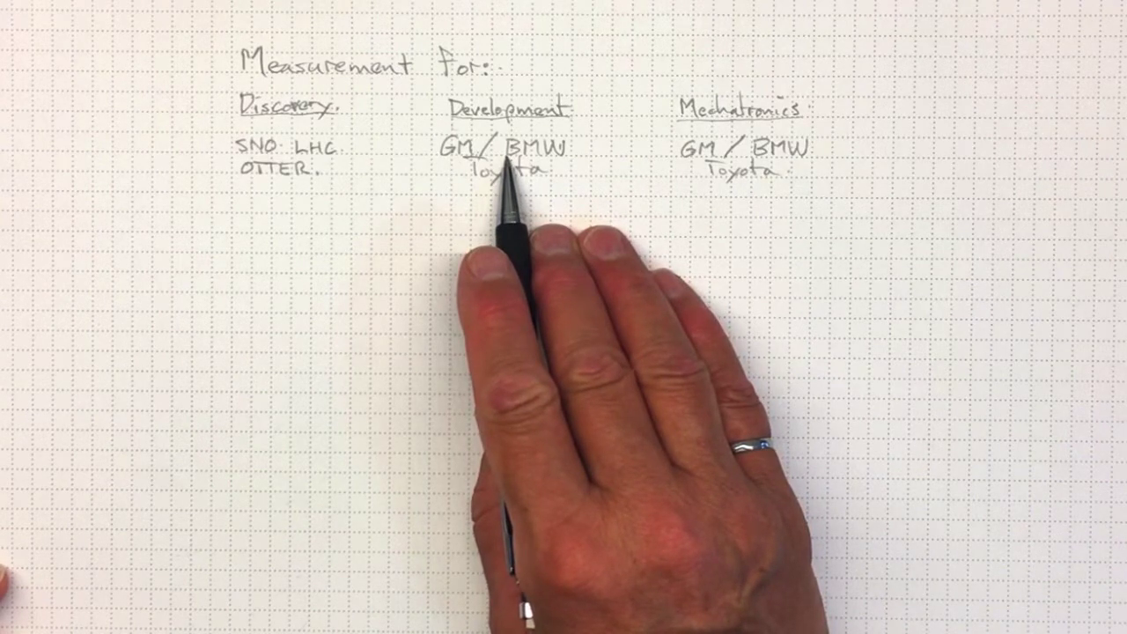
pyautogui.moveTo(757, 176)
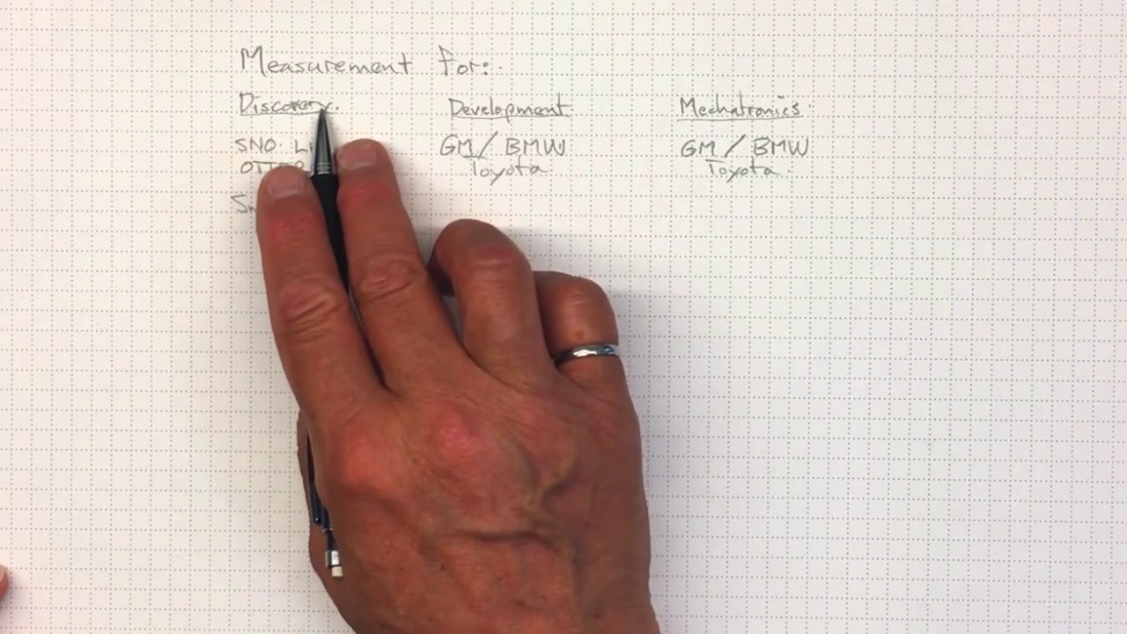
pyautogui.write('Small Effects.')
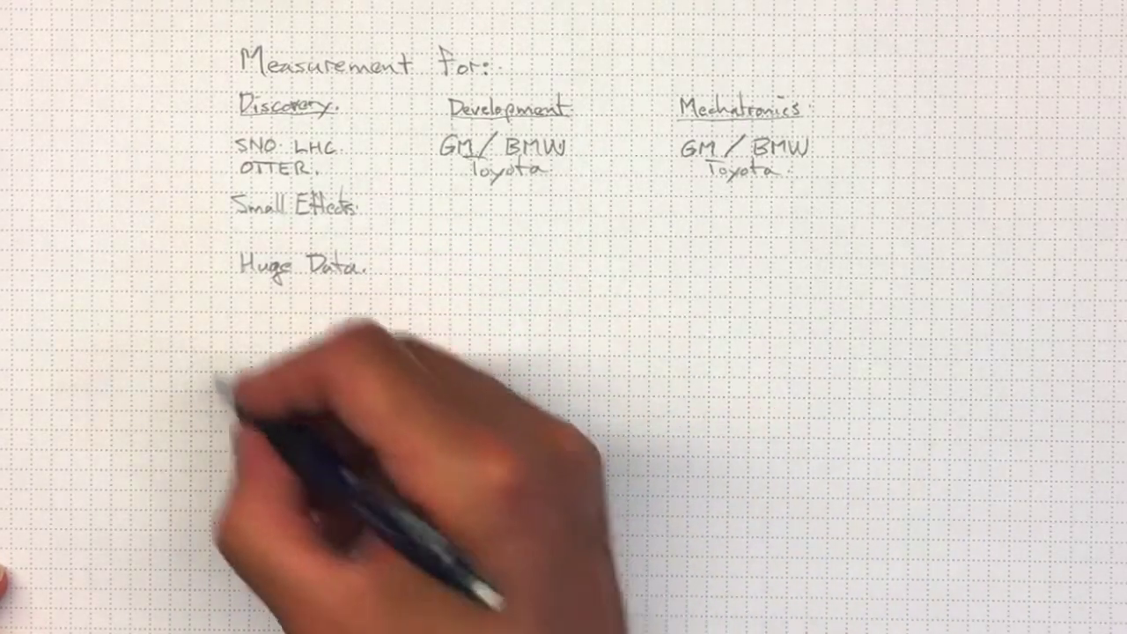
pyautogui.write('Many')
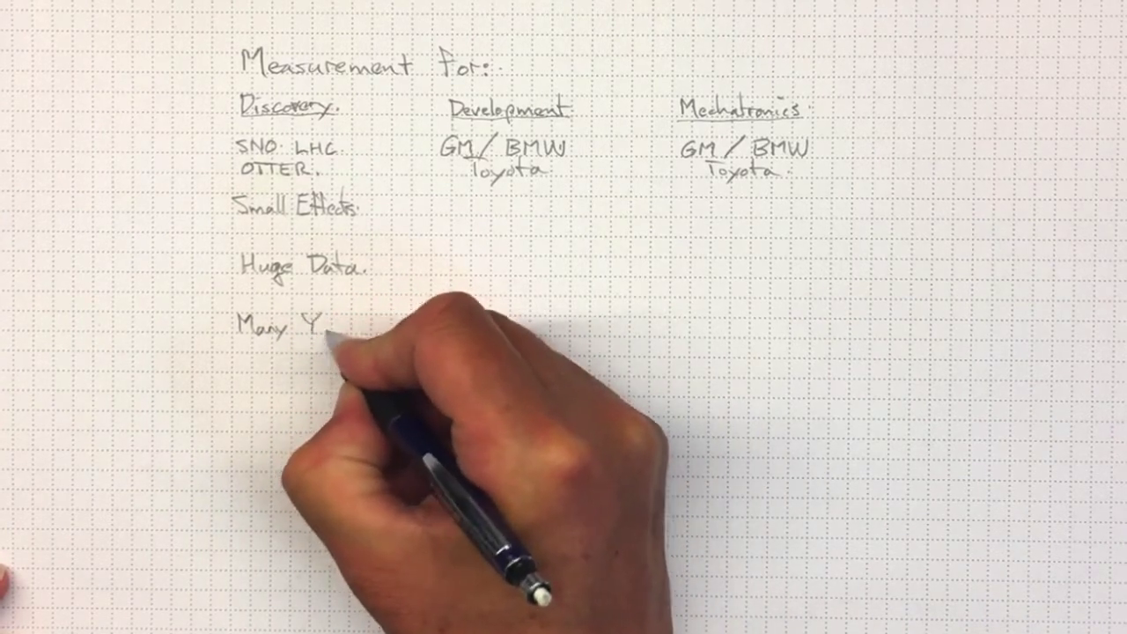
pyautogui.write('Years to')
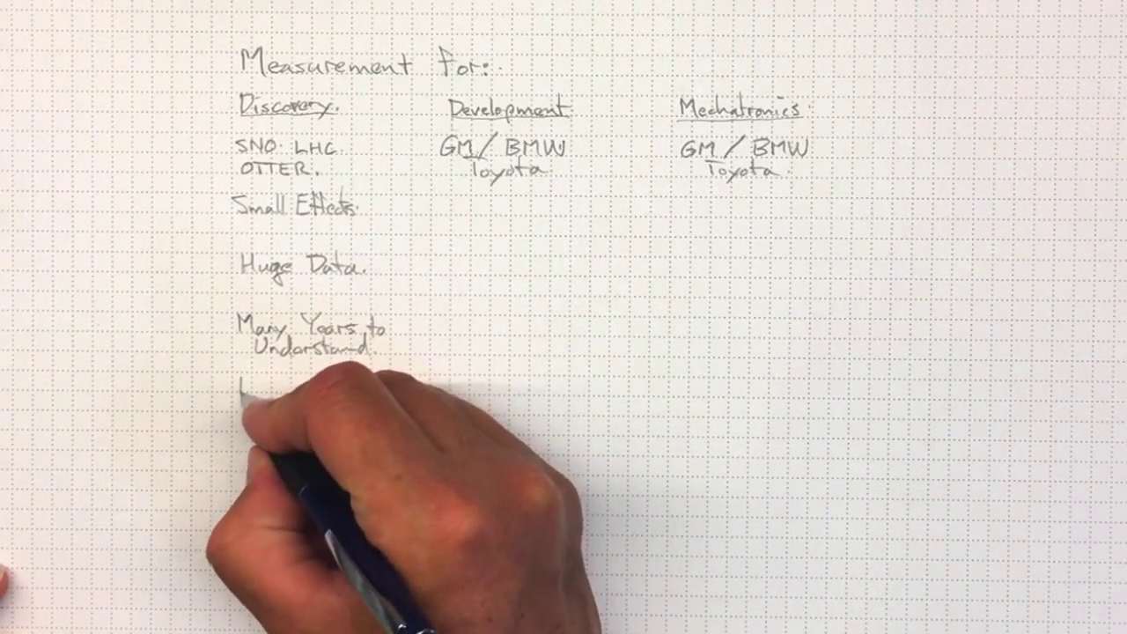
pyautogui.write('Basi')
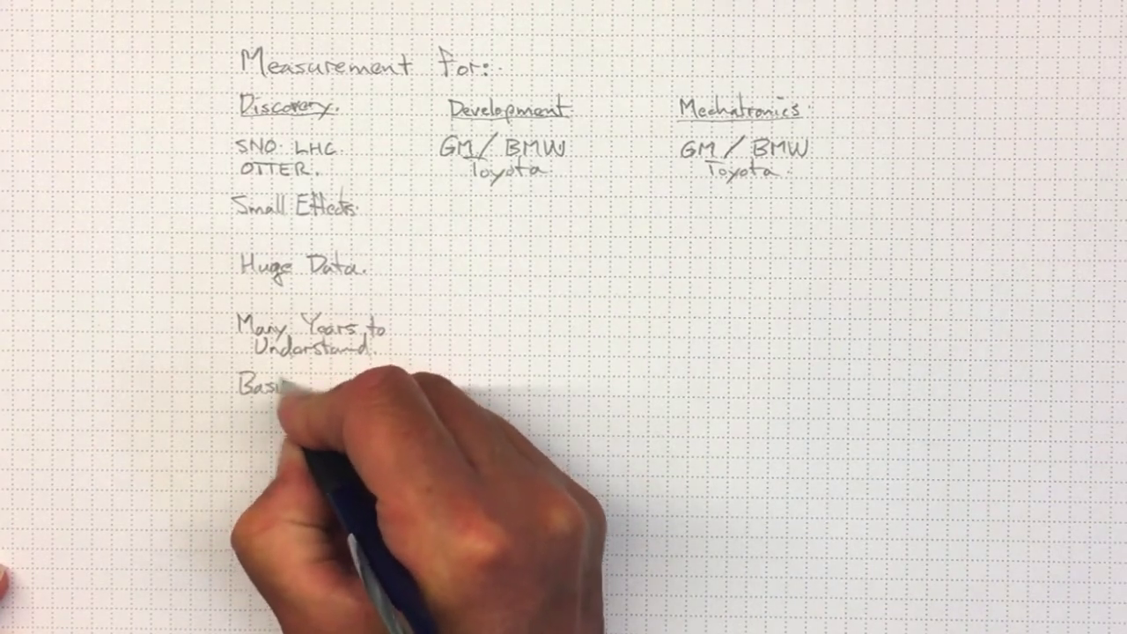
pyautogui.write('Science.')
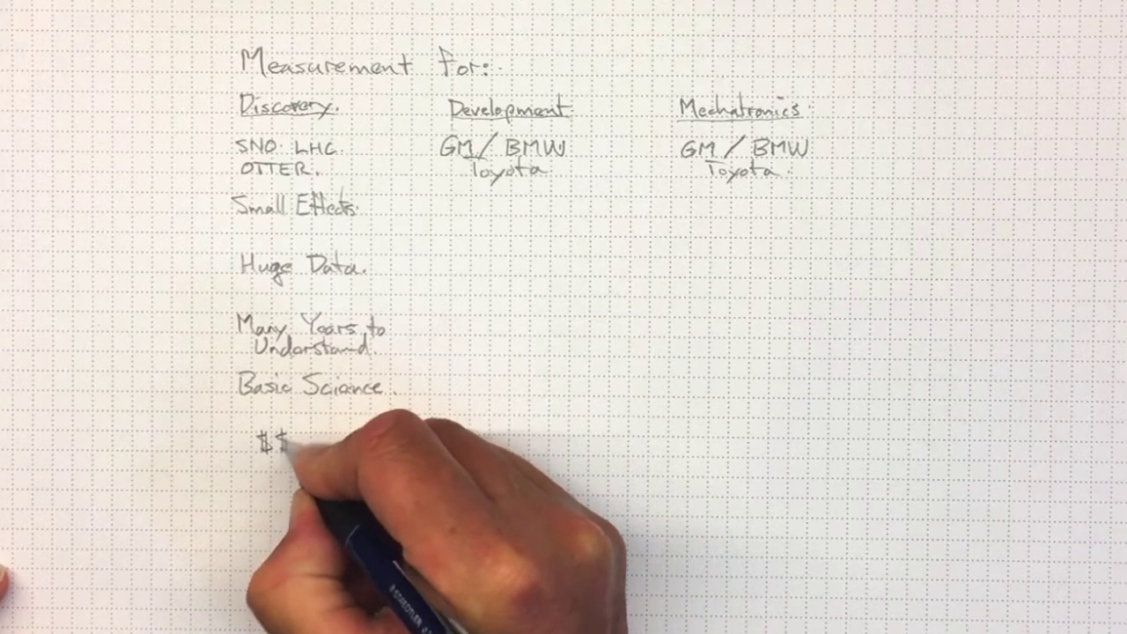
pyautogui.write('$')
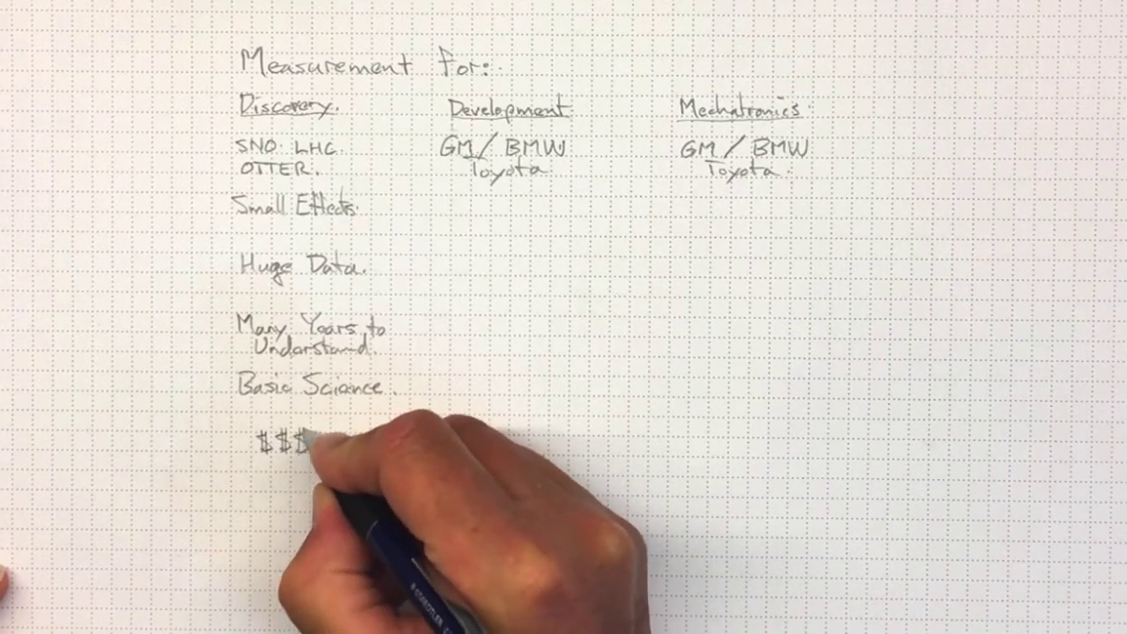
pyautogui.write('$$')
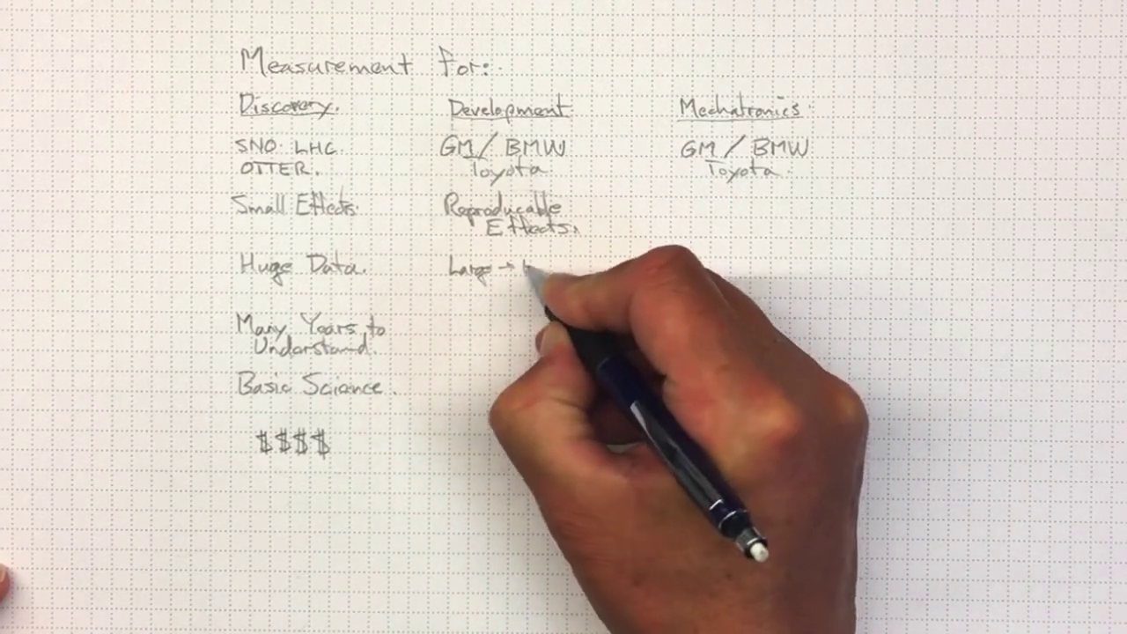
pyautogui.write('Huge')
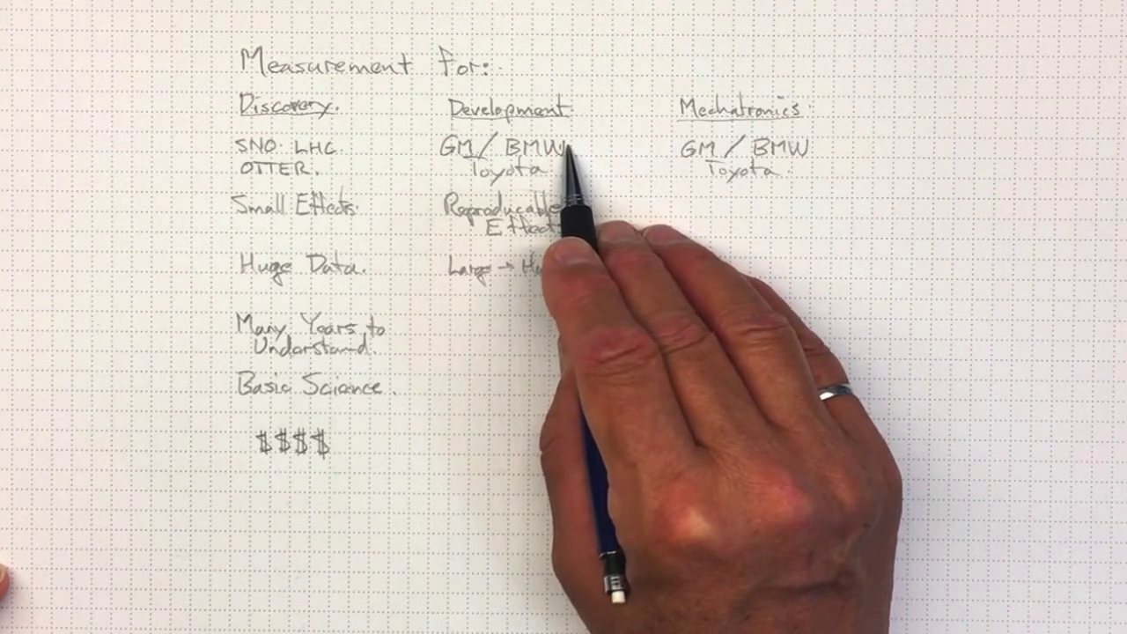
pyautogui.moveTo(317, 361)
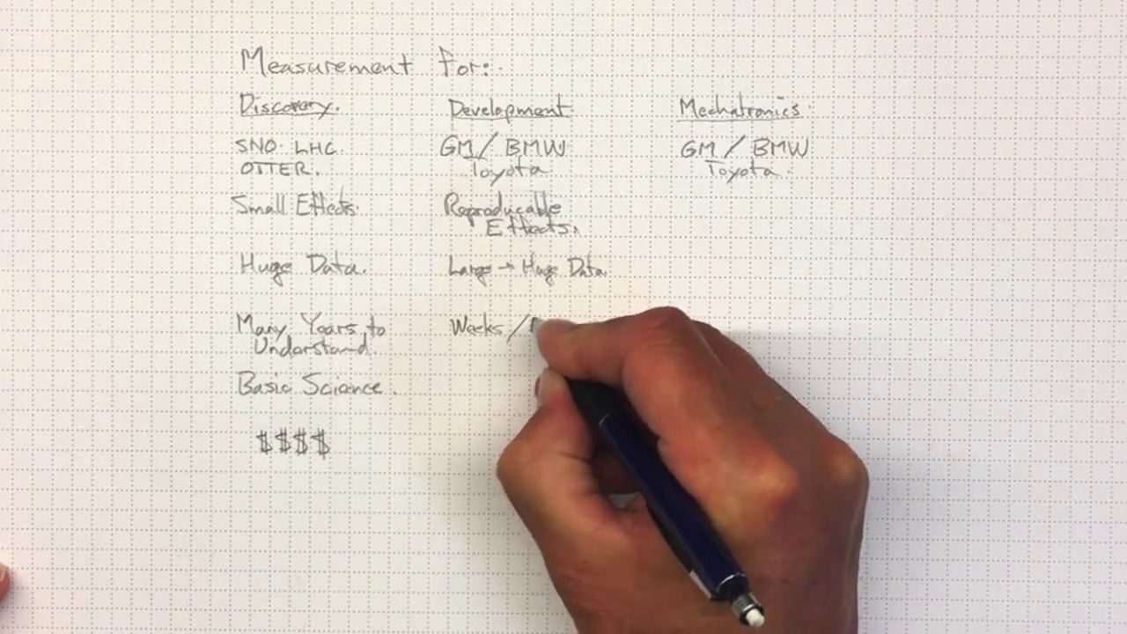
pyautogui.write('Months')
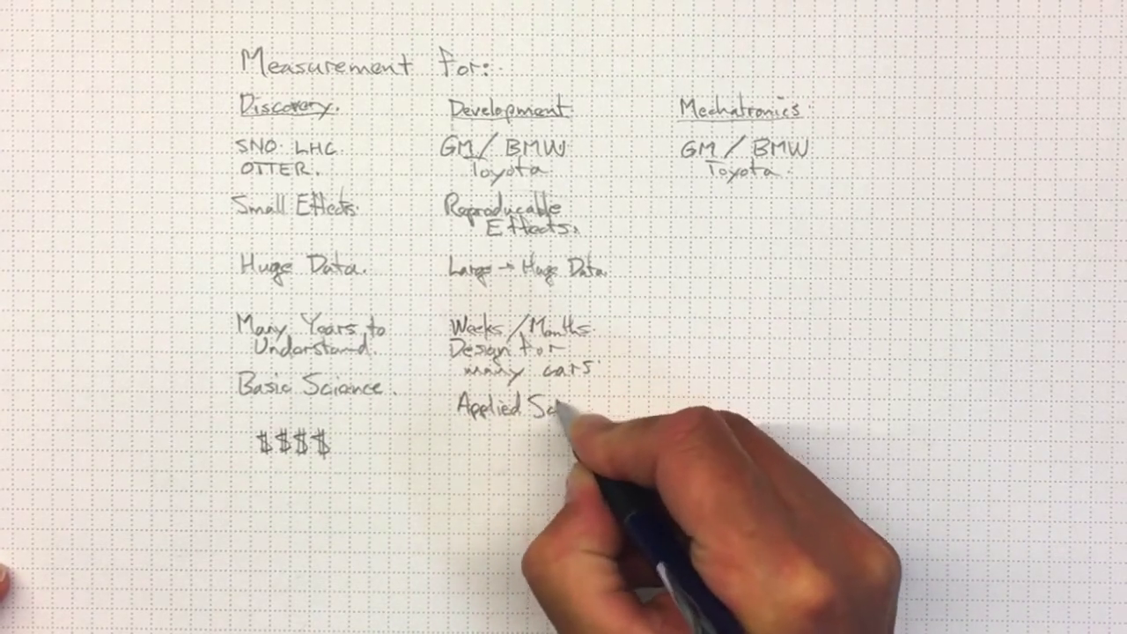
pyautogui.write('Sci')
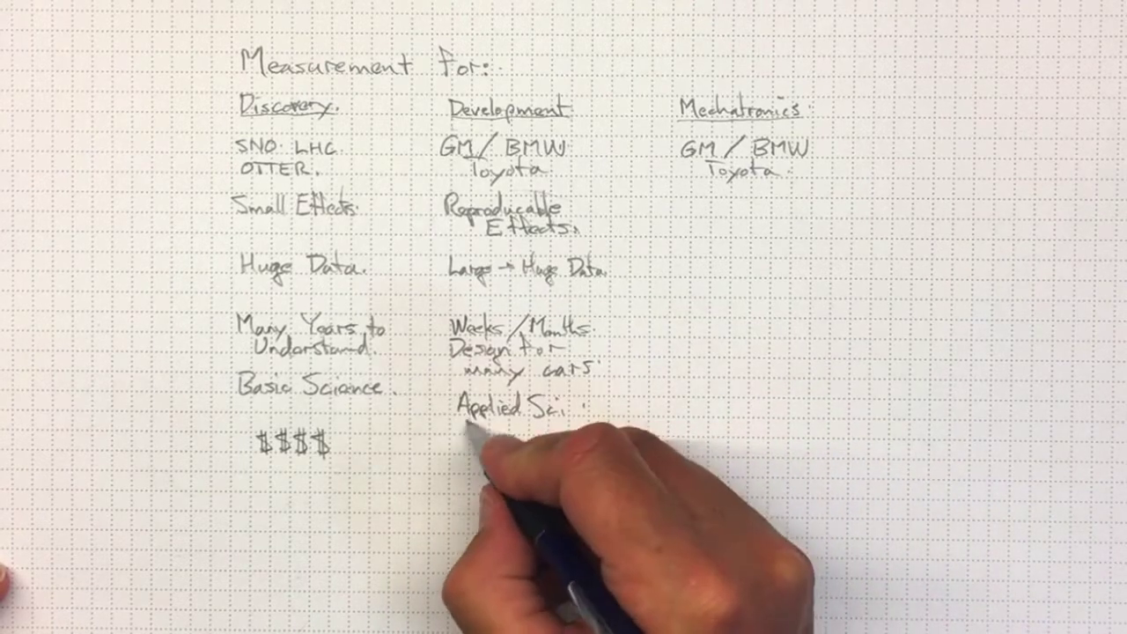
pyautogui.write('Engi')
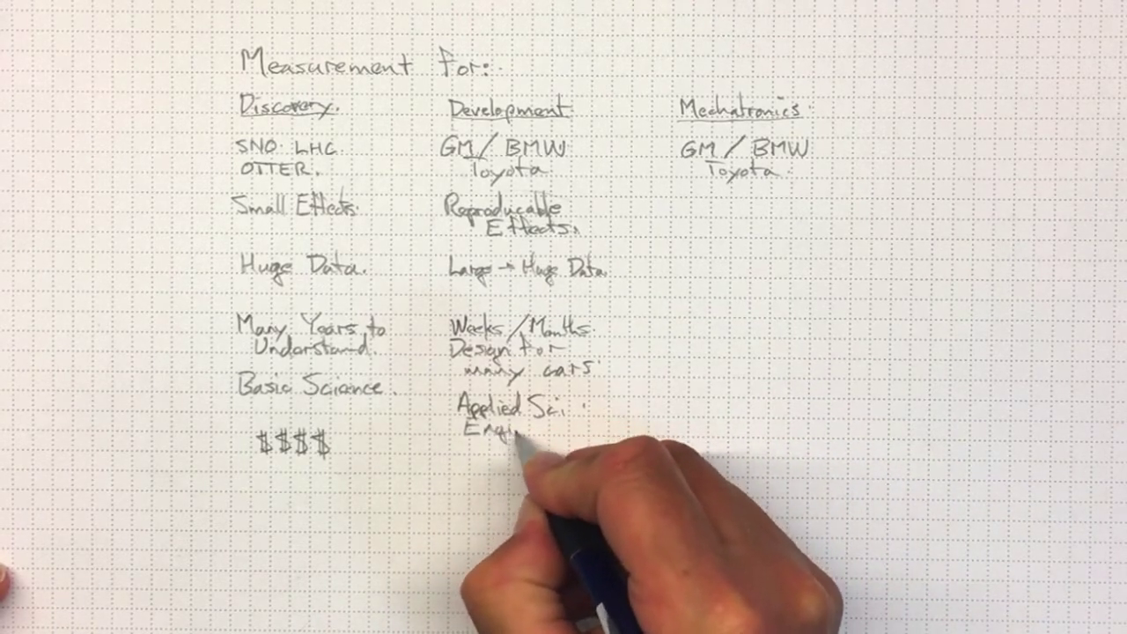
pyautogui.write('Engineering.')
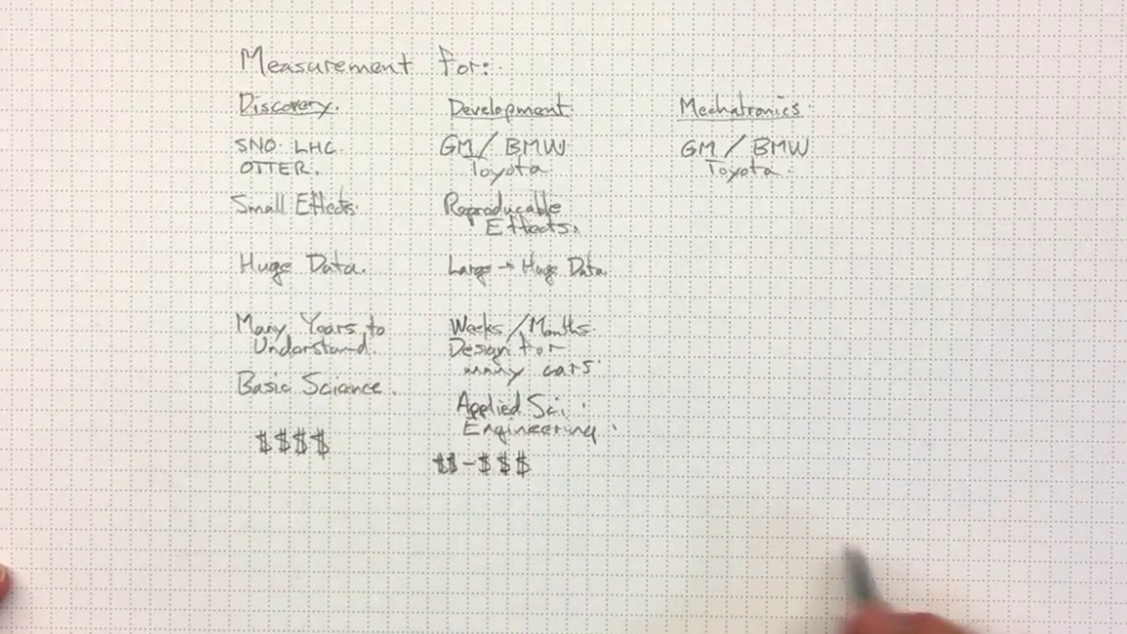
pyautogui.moveTo(581, 519)
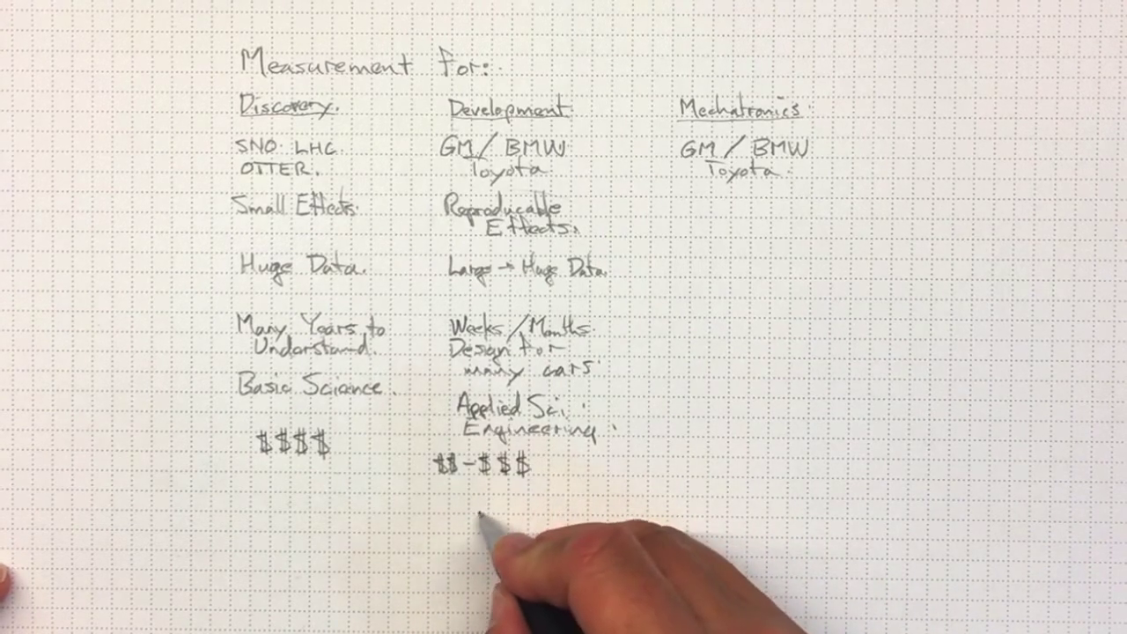
pyautogui.write('econo')
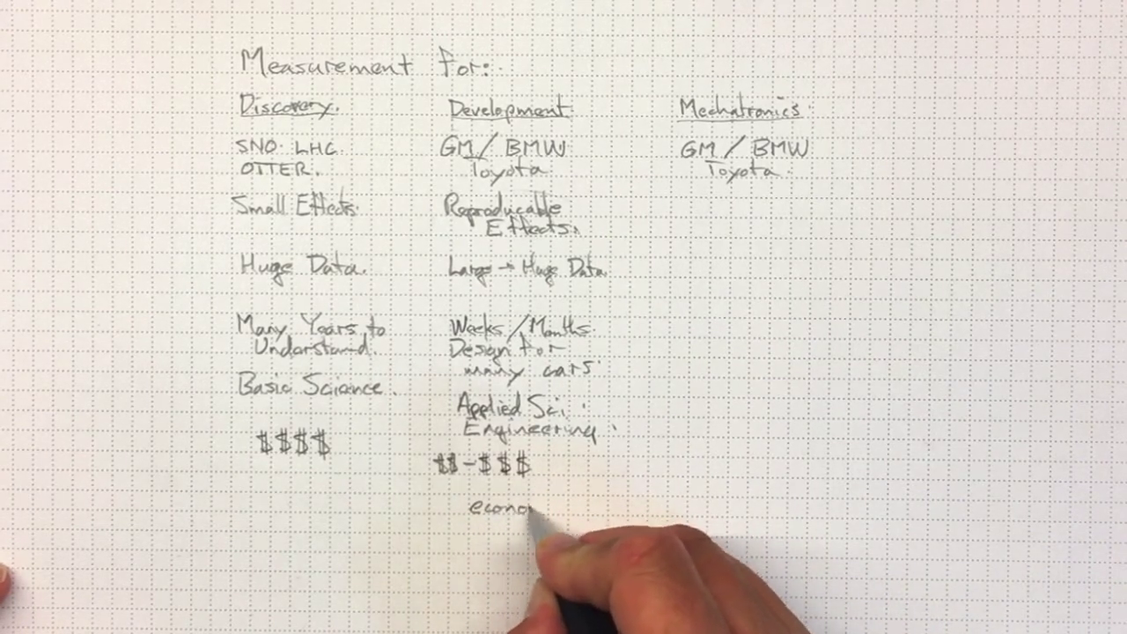
pyautogui.write('economics of')
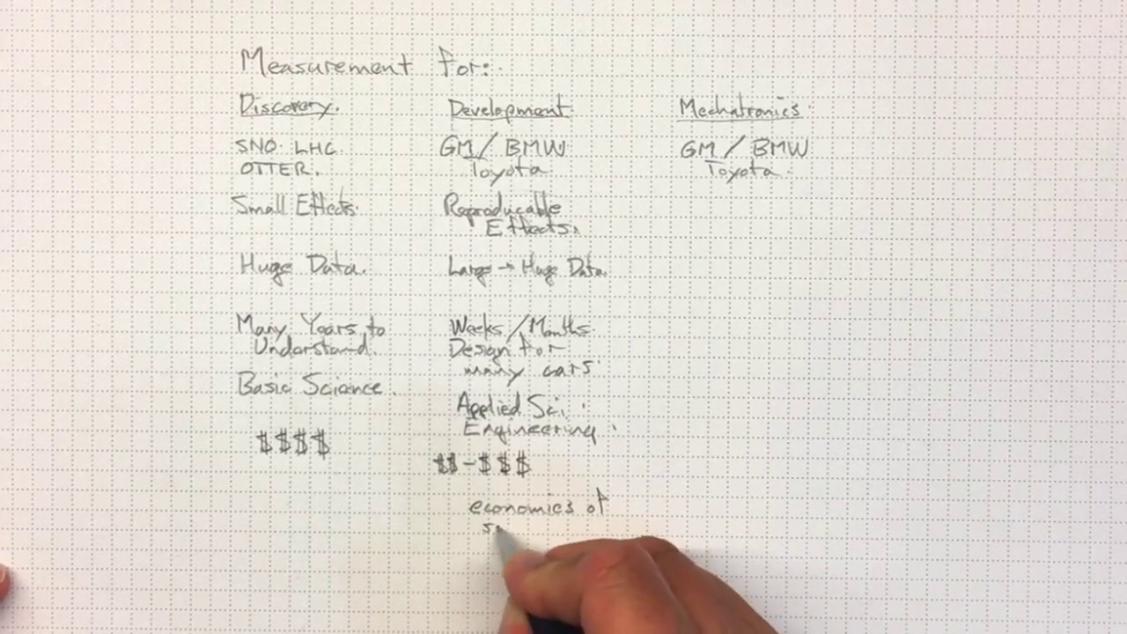
pyautogui.write('scale')
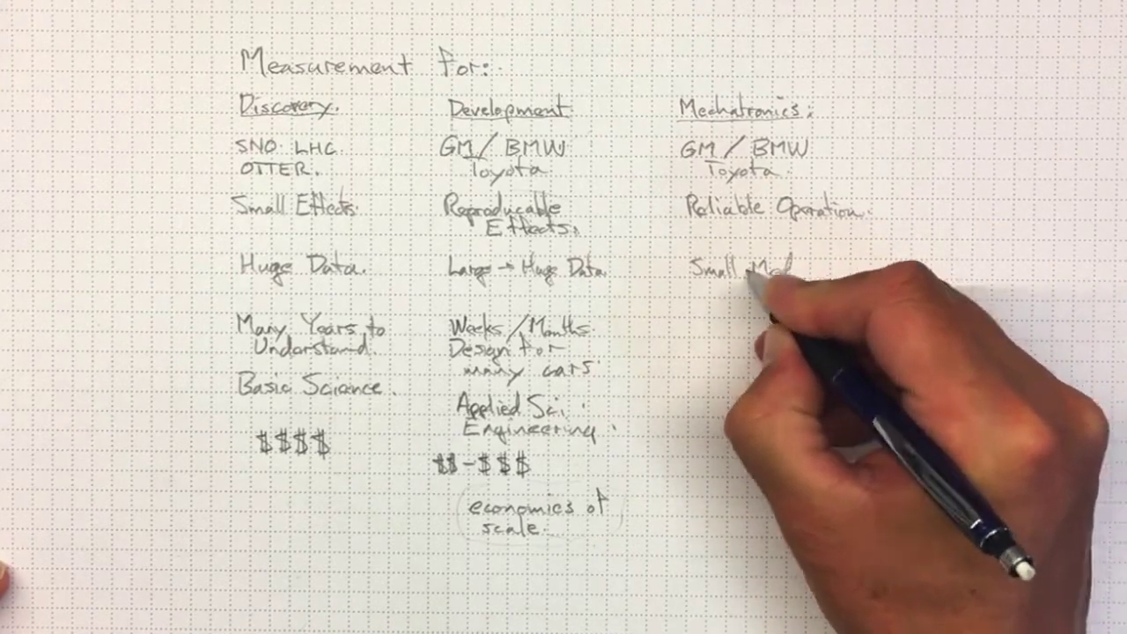
pyautogui.write('Data.')
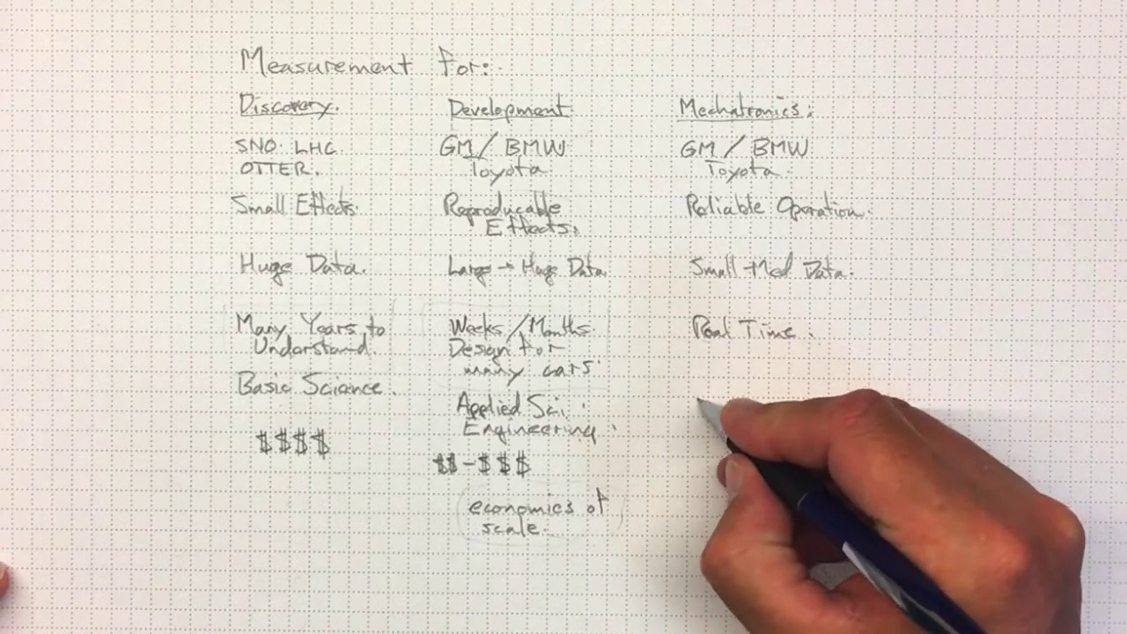
pyautogui.write('Engine Op.')
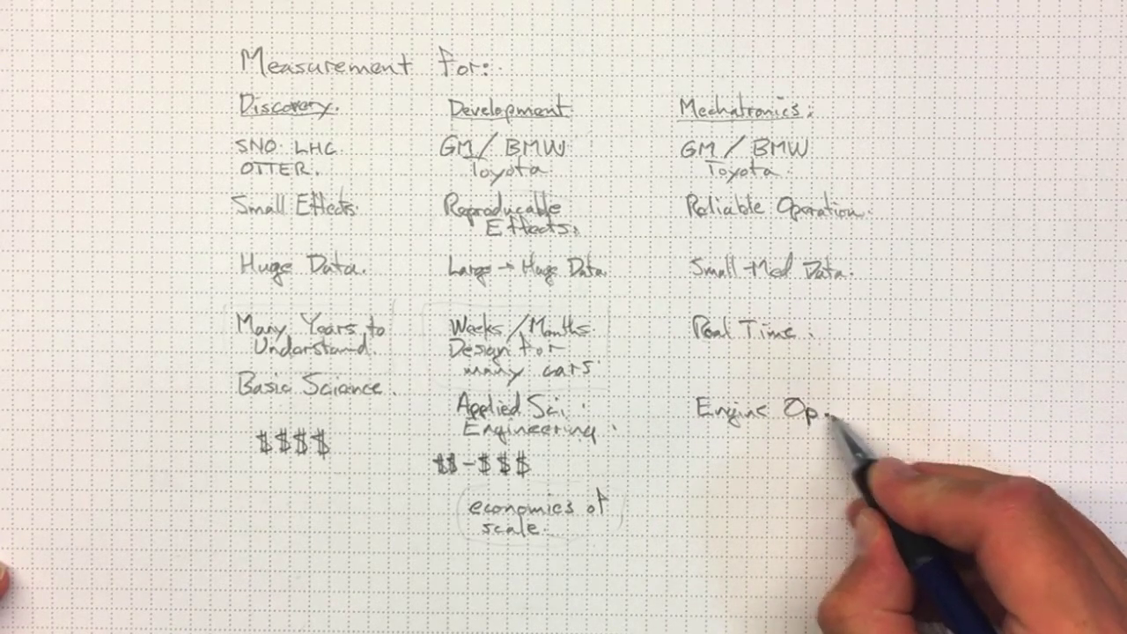
pyautogui.moveTo(705, 440)
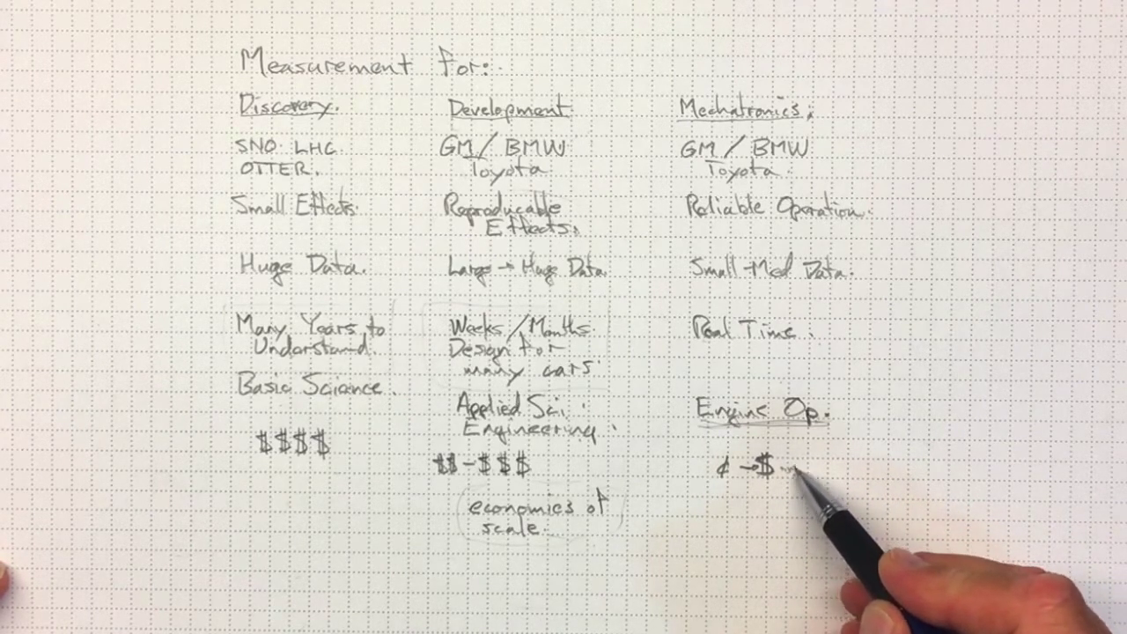
pyautogui.moveTo(880, 511)
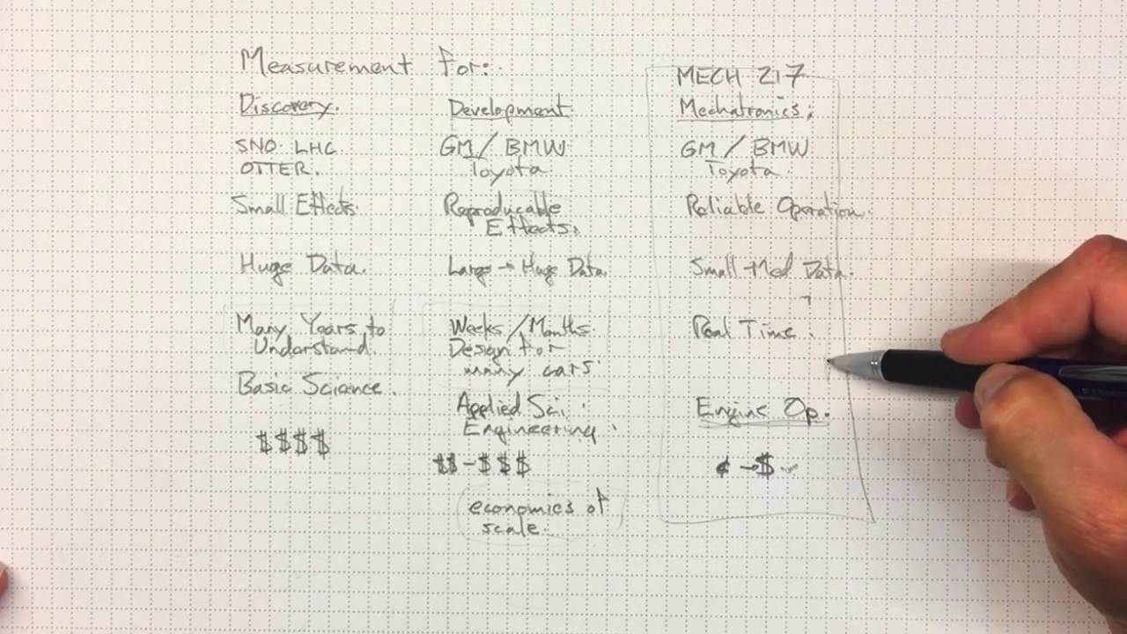
pyautogui.moveTo(871, 335)
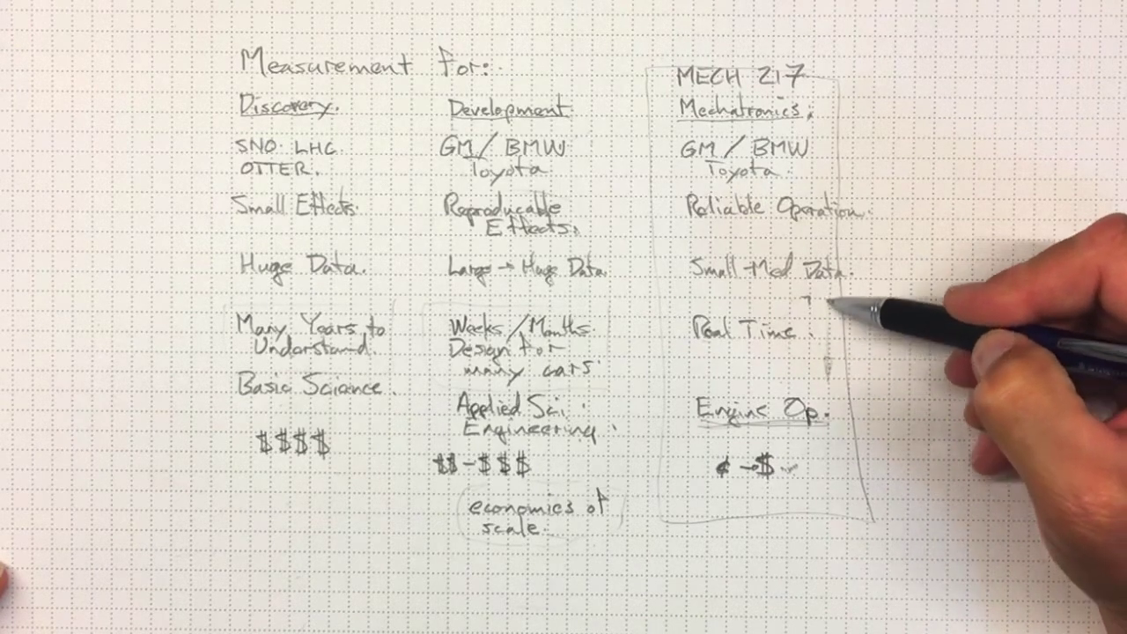